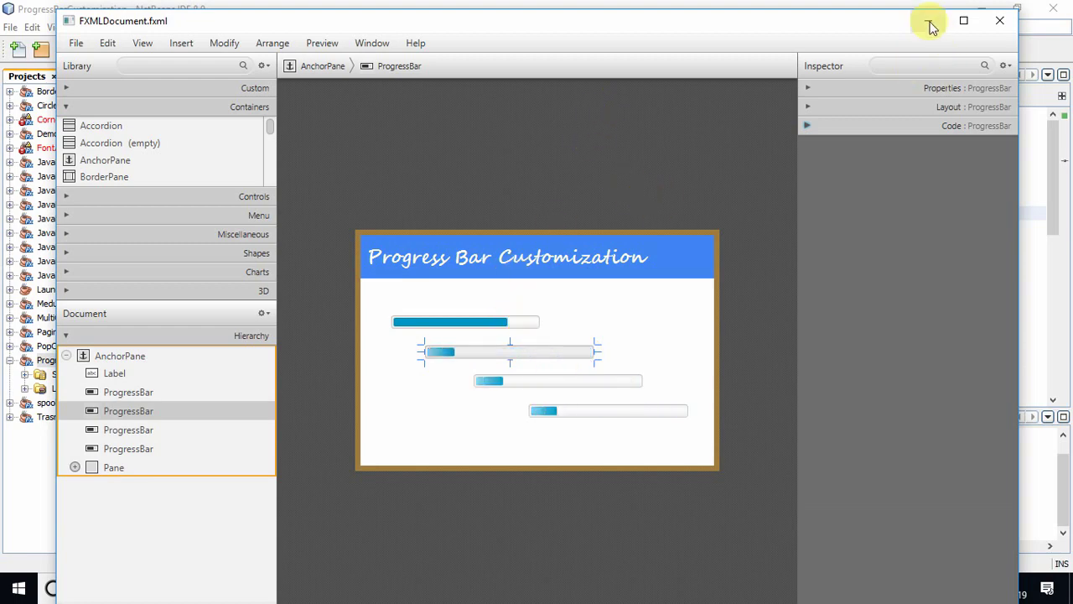
- Expand ProgressBarCustomization > Source Packages > progressbarcustomization to reach FXMLDocument.fxml
{"action": "left_click", "coordinate": [929, 20]}
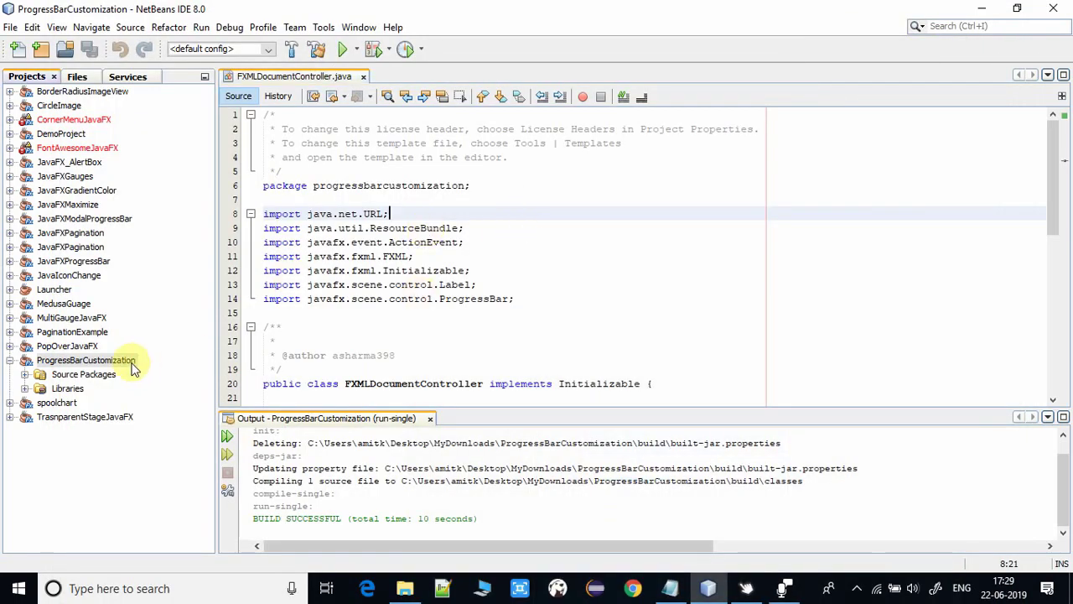
{"action": "left_click", "coordinate": [87, 359]}
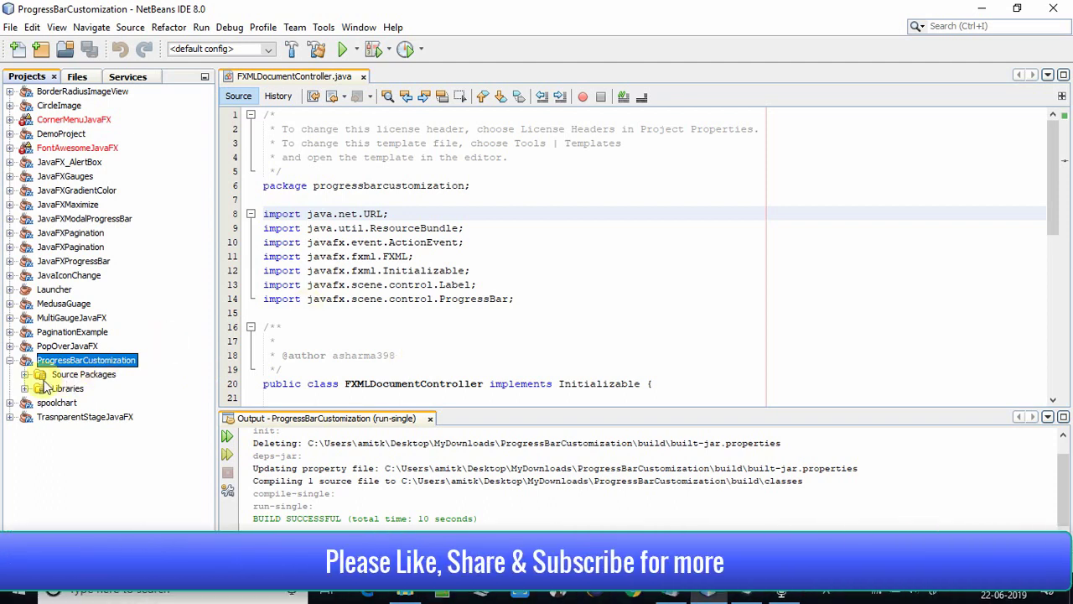
{"action": "left_click", "coordinate": [40, 374]}
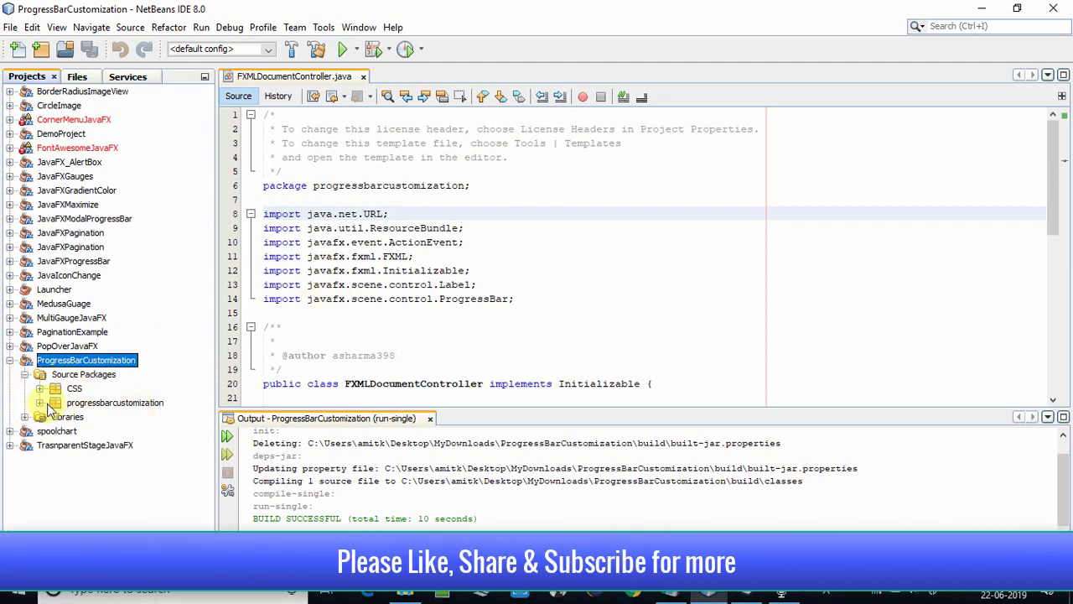
{"action": "left_click", "coordinate": [54, 402]}
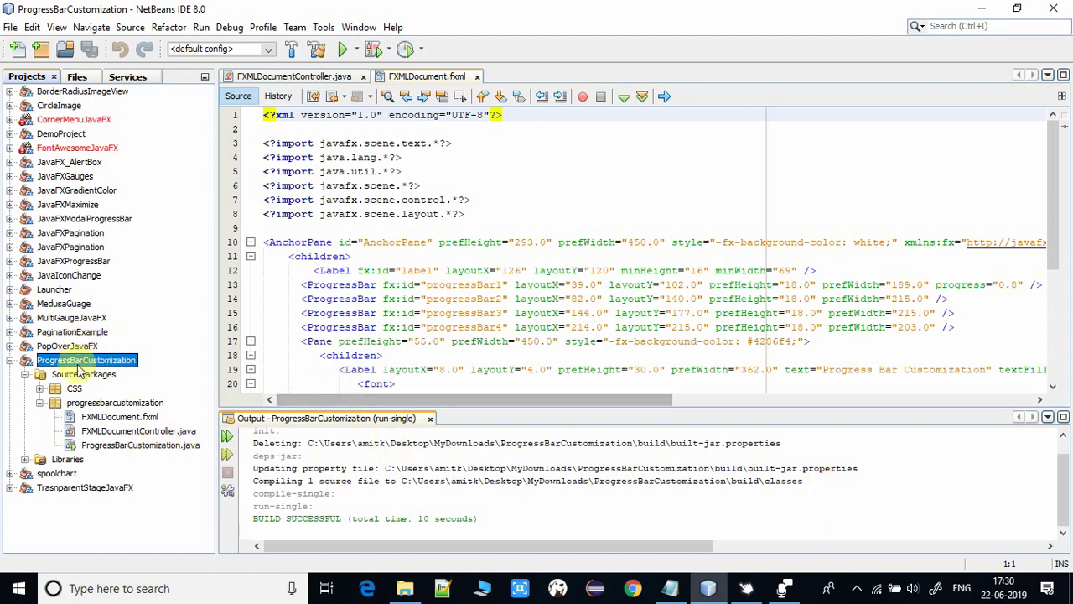
- In Scene Builder, give the first ProgressBar a Progress value of 0.8
{"action": "left_click", "coordinate": [121, 416]}
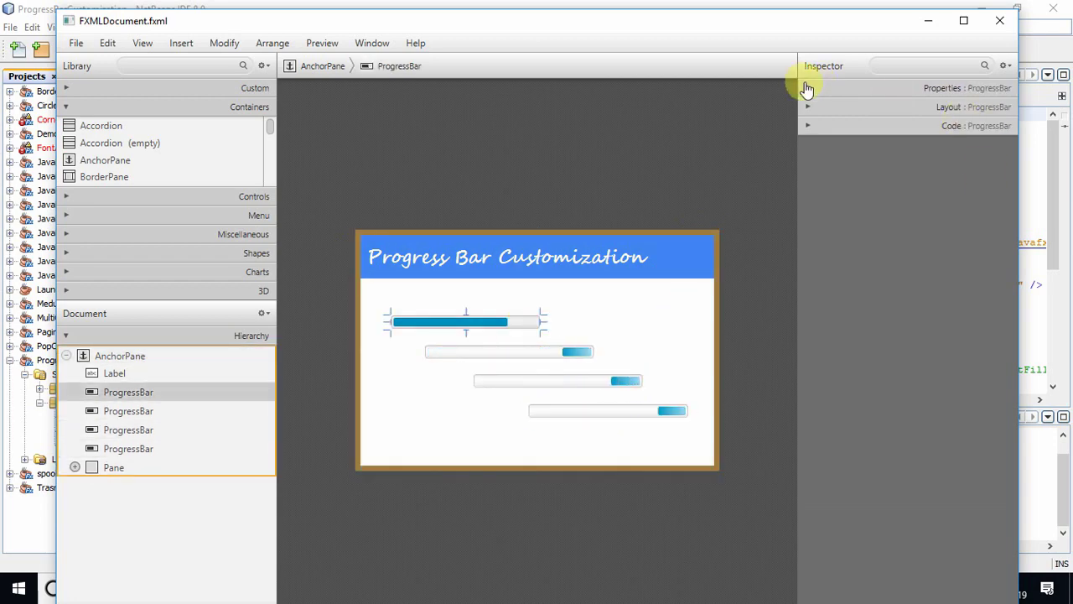
{"action": "left_click", "coordinate": [808, 87]}
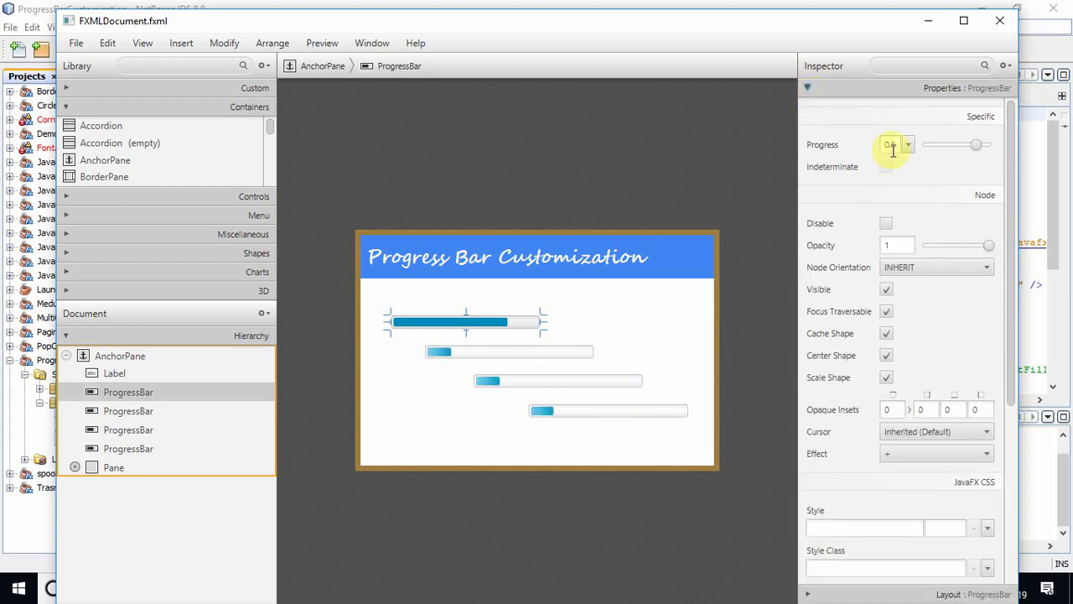
{"action": "type", "text": "0.8"}
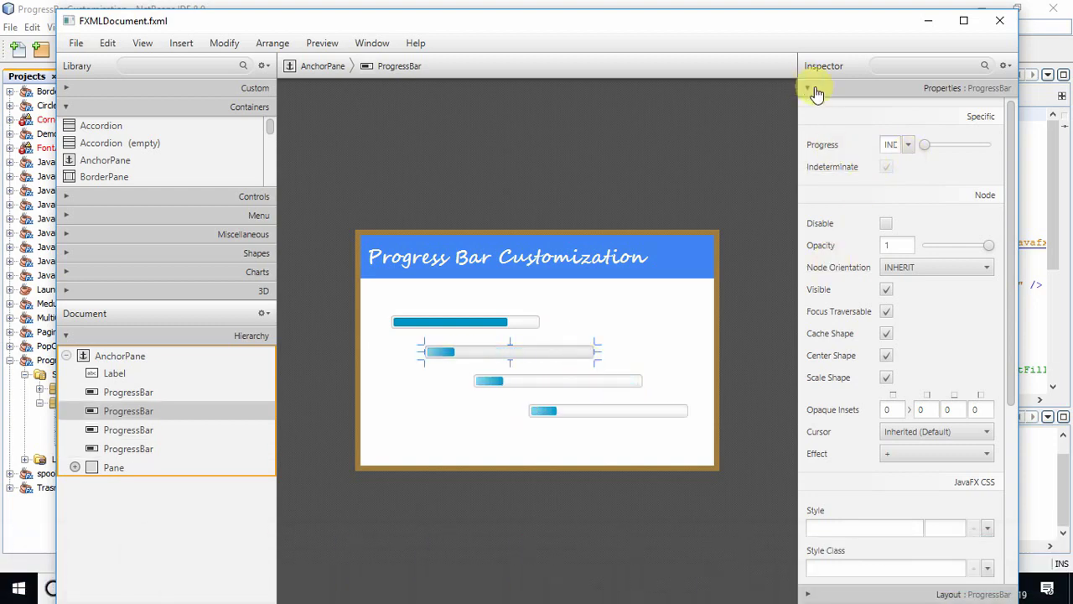
- Show the Inspector's Code section and check each progress bar's fx:id, progressBar1 through progressBar4
{"action": "left_click", "coordinate": [808, 87]}
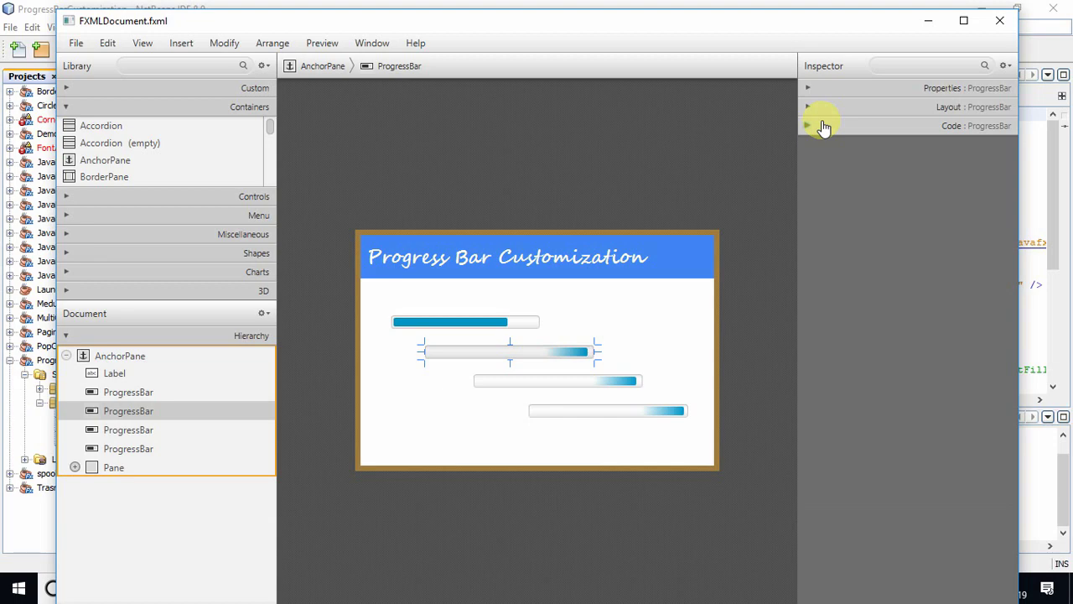
{"action": "left_click", "coordinate": [809, 125]}
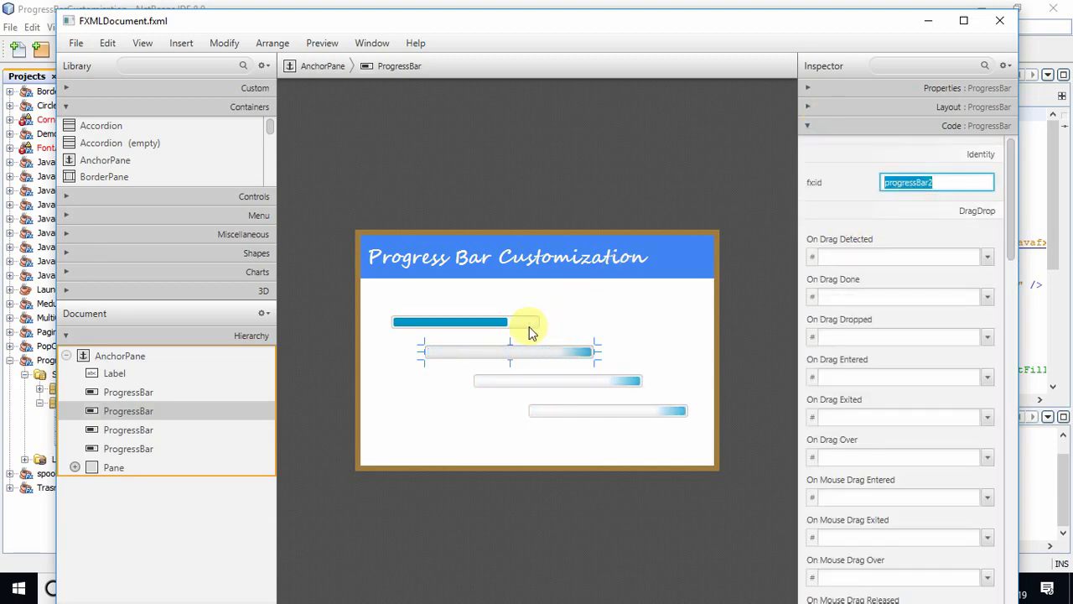
{"action": "left_click", "coordinate": [466, 322]}
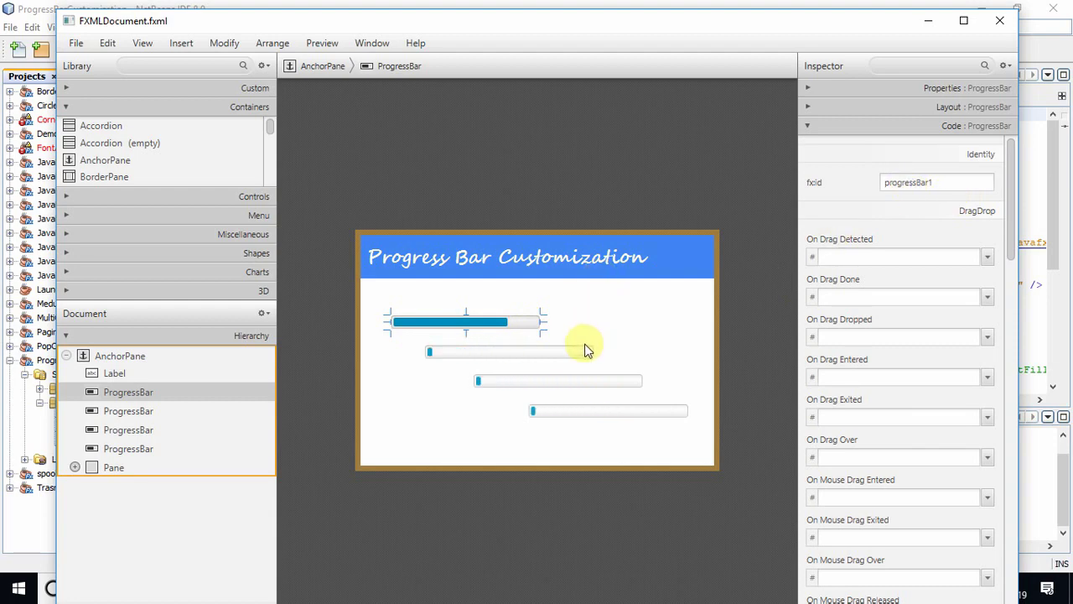
{"action": "left_click", "coordinate": [587, 352]}
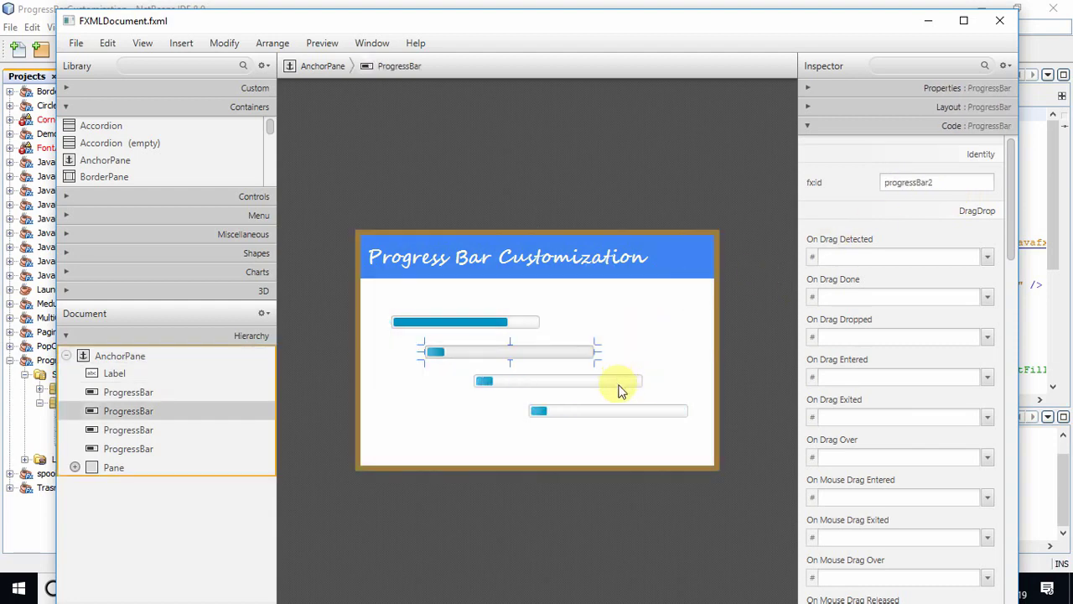
{"action": "left_click", "coordinate": [607, 411]}
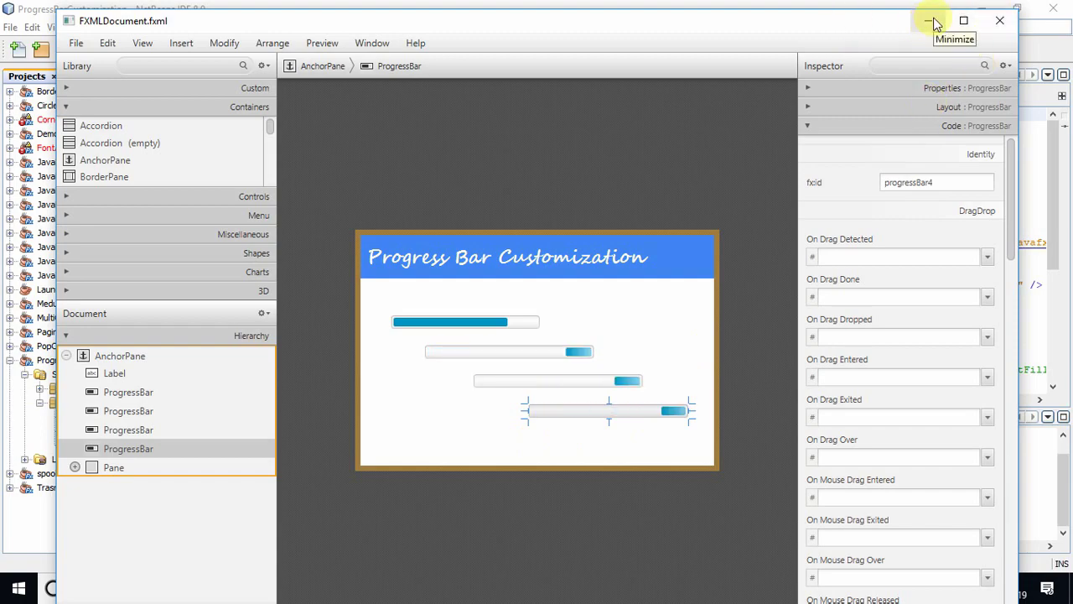
- View FXMLDocumentController.java's progressBar1–4 fields and initialize method setting each bar's style
{"action": "left_click", "coordinate": [934, 20]}
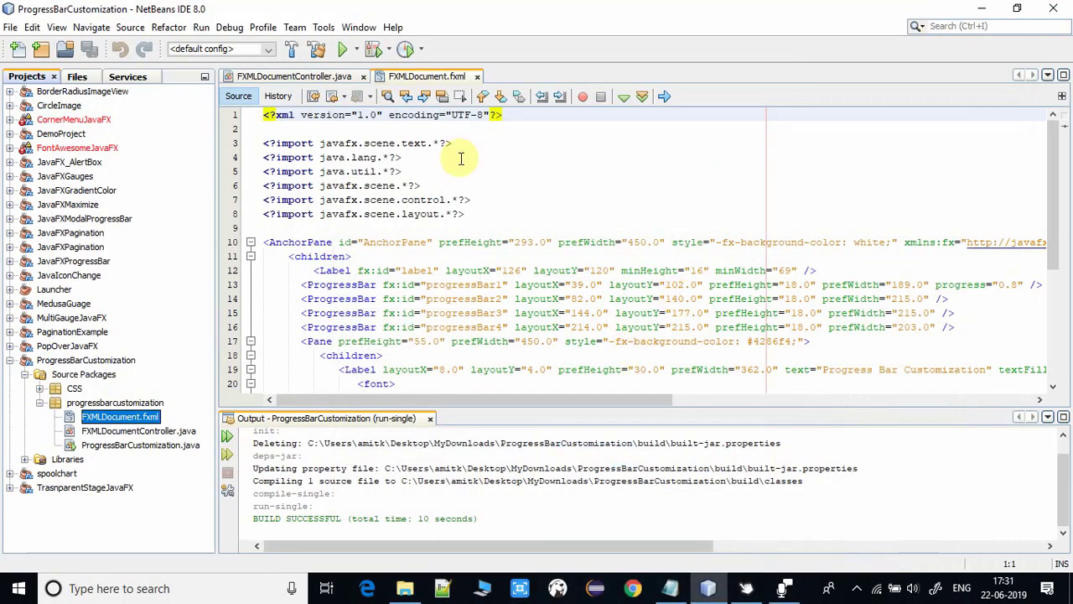
{"action": "left_click", "coordinate": [293, 77]}
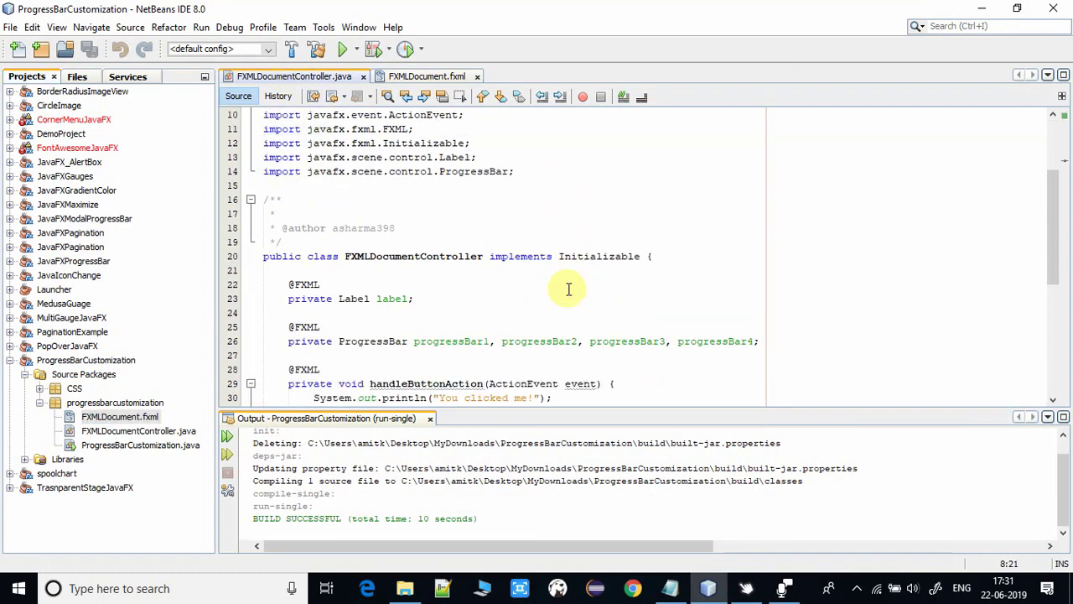
{"action": "scroll", "scroll_direction": "down", "scroll_amount": 3}
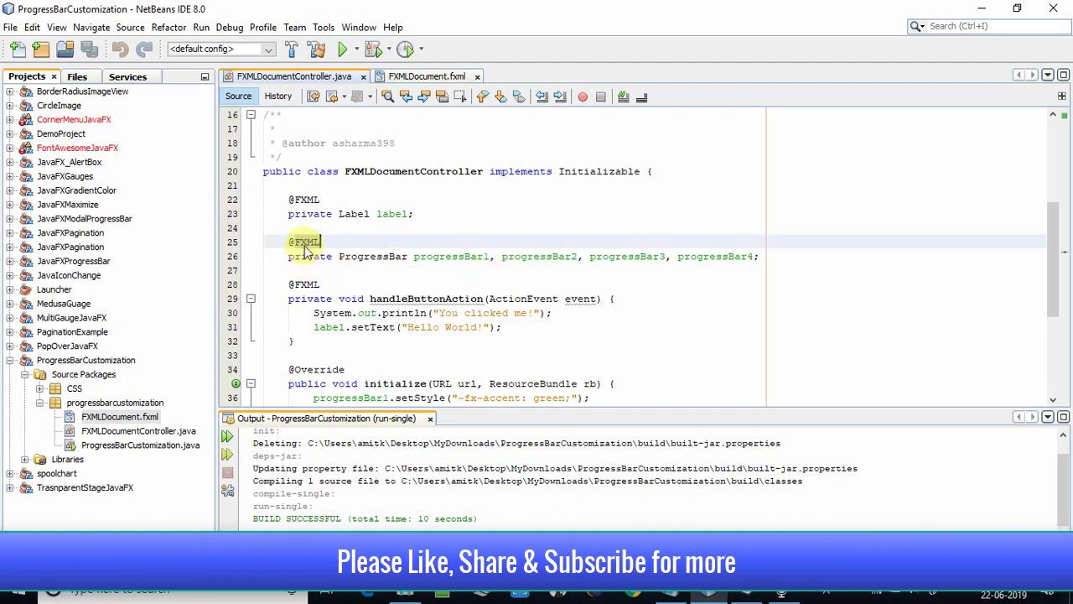
{"action": "double_click", "coordinate": [372, 255]}
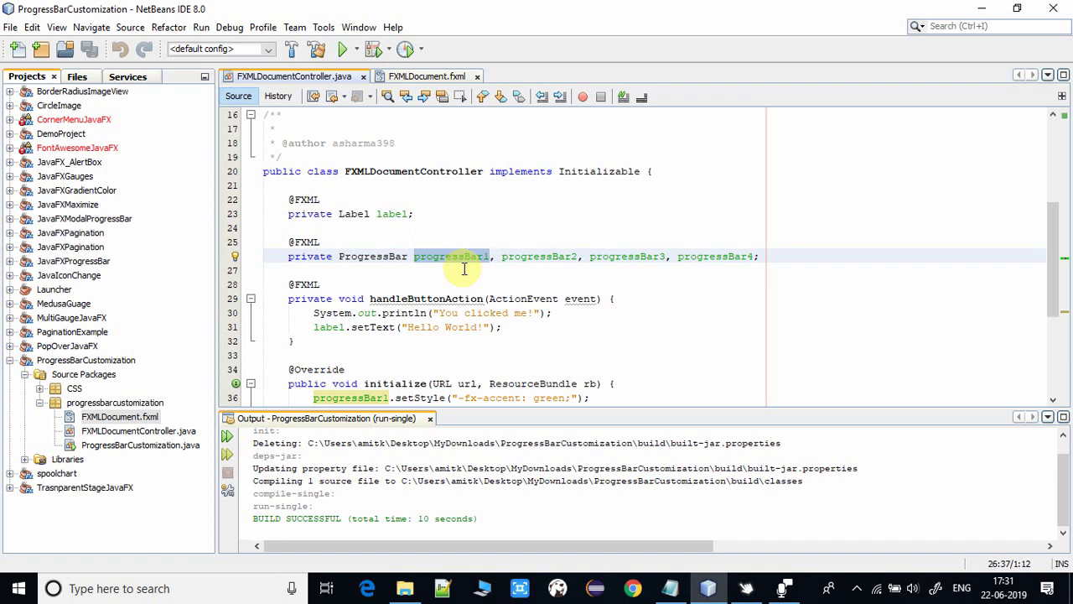
{"action": "left_click", "coordinate": [492, 255]}
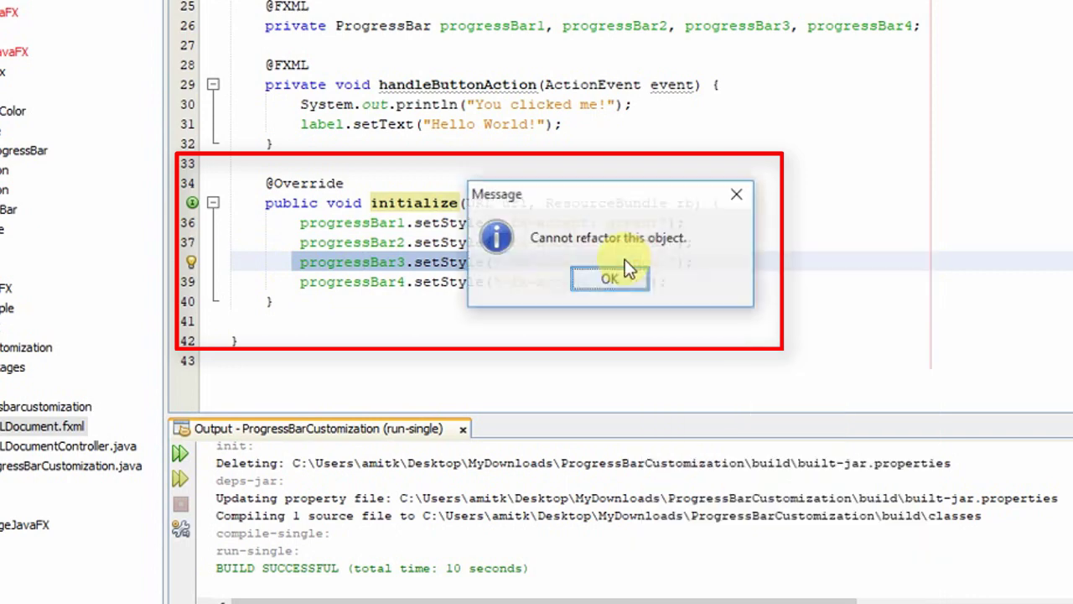
- Dismiss the cannot-refactor message and open ProgressBarCustomization.java after a clean build
{"action": "left_click", "coordinate": [610, 278]}
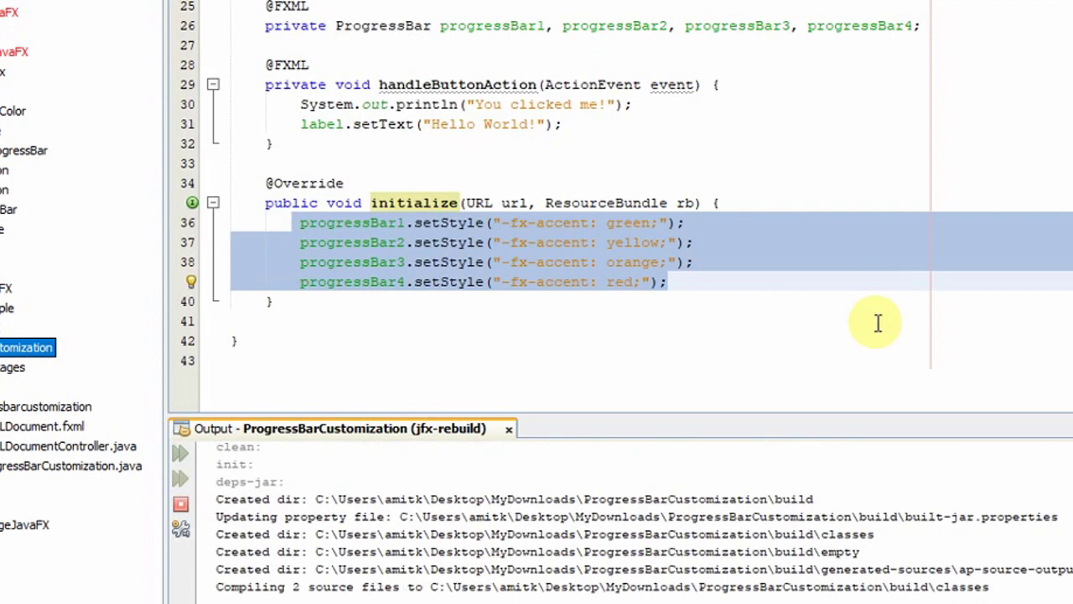
{"action": "scroll", "scroll_direction": "down", "scroll_amount": 3}
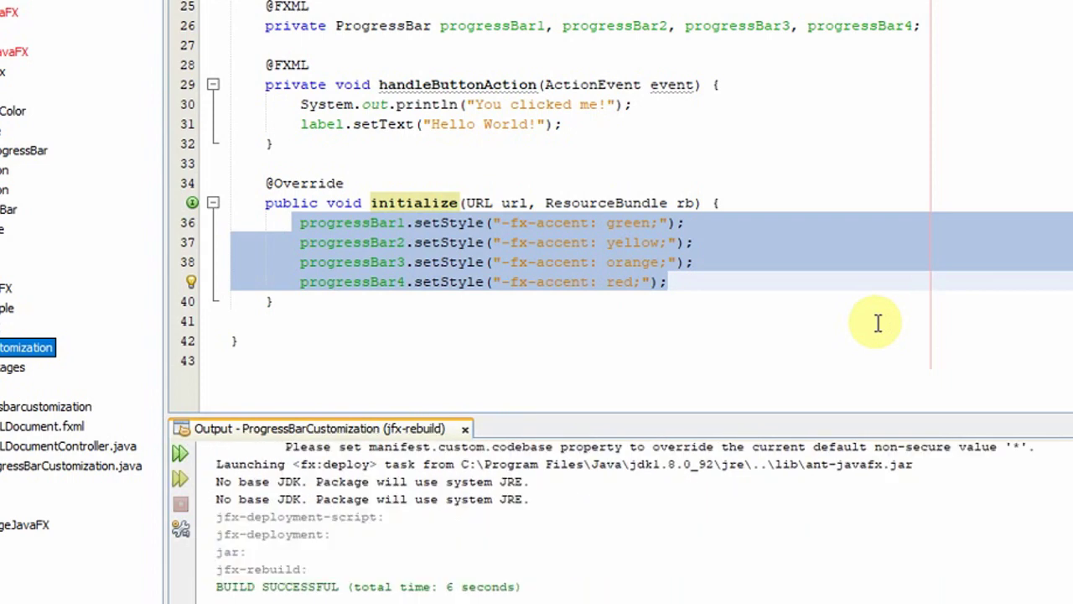
{"action": "left_click", "coordinate": [270, 297]}
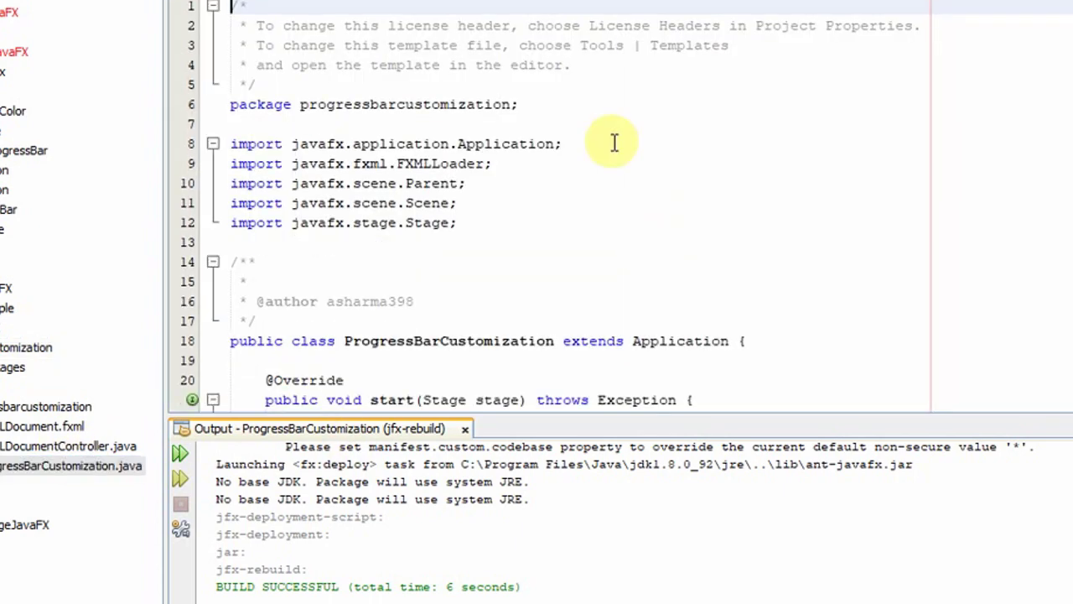
- Run the ProgressBarCustomization.java main class via Run File
{"action": "right_click", "coordinate": [612, 142]}
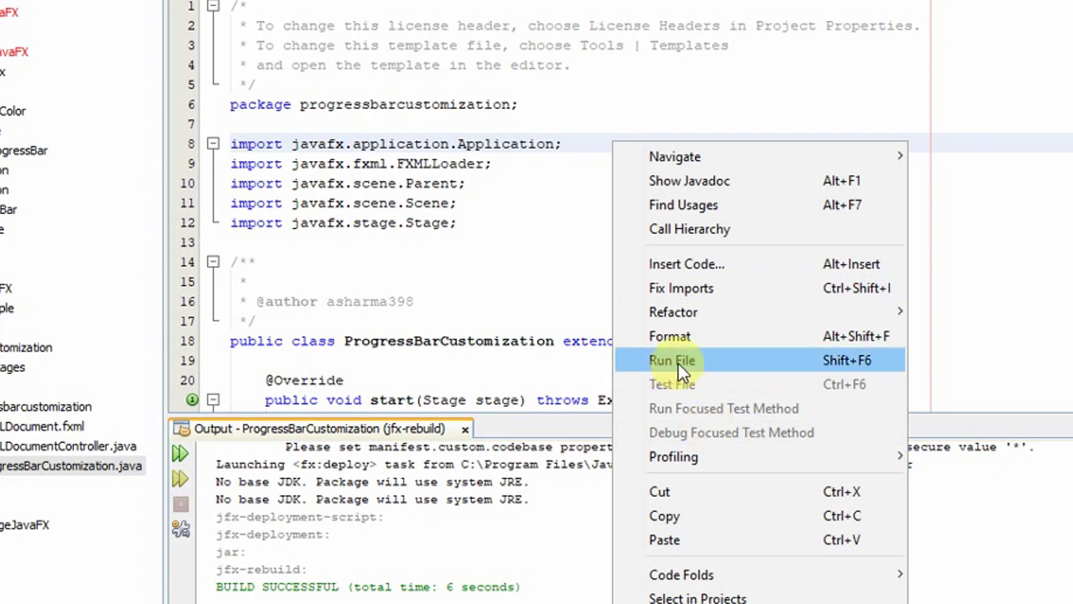
{"action": "left_click", "coordinate": [671, 359]}
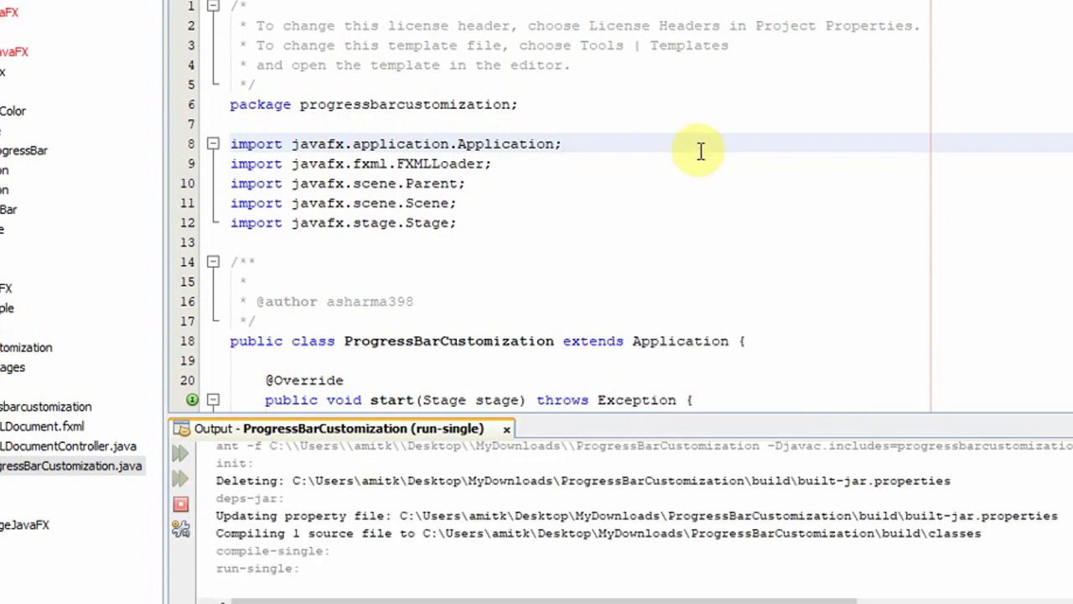
{"action": "left_click", "coordinate": [564, 144]}
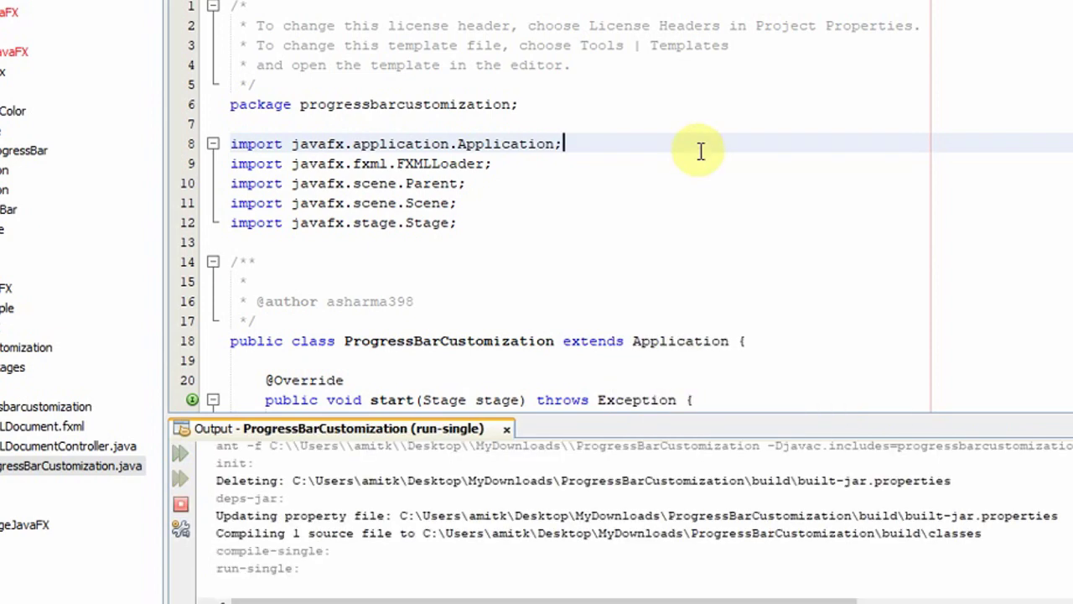